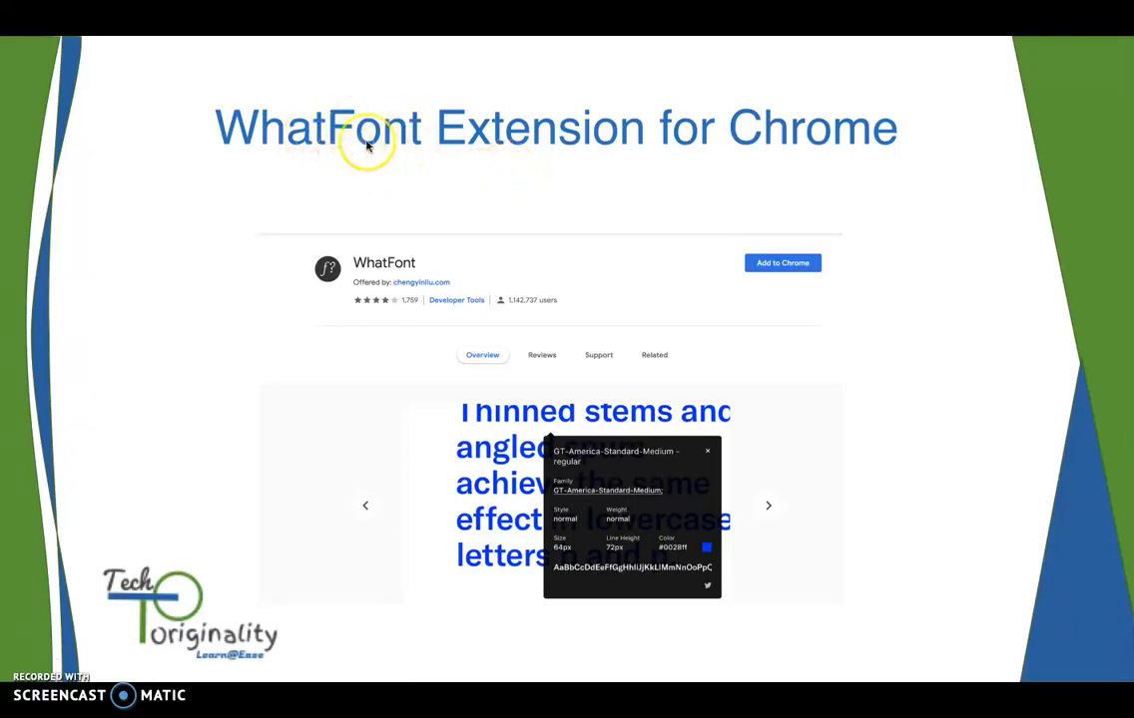
mouse_move(479, 168)
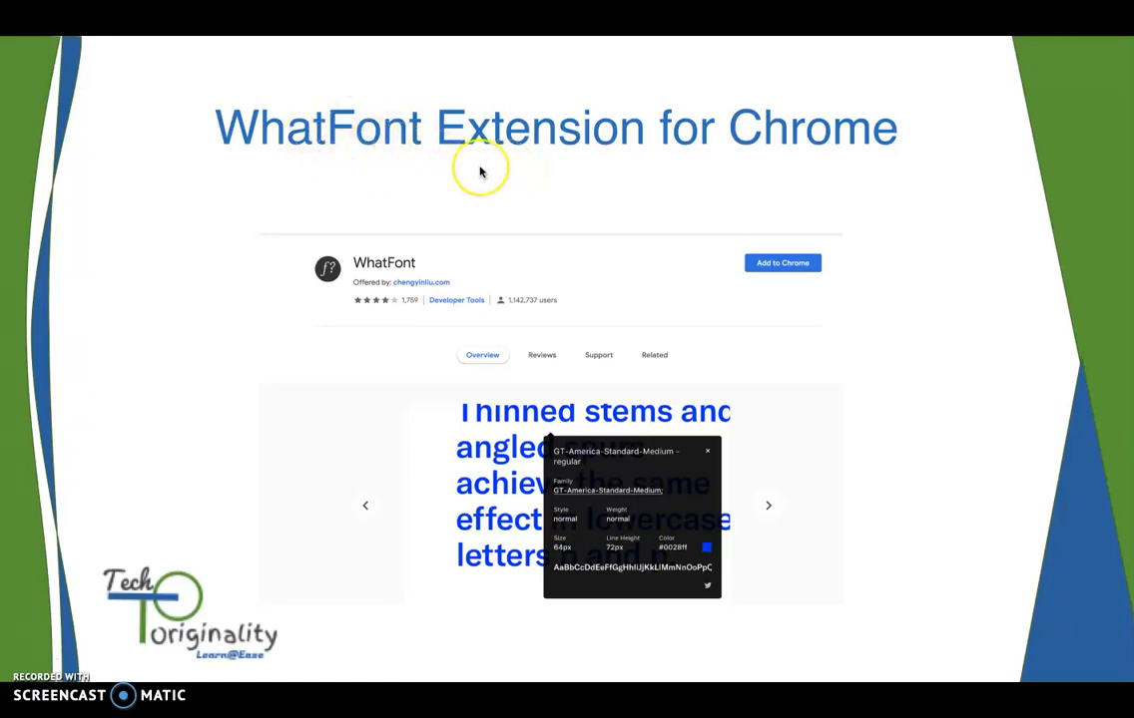
mouse_move(627, 443)
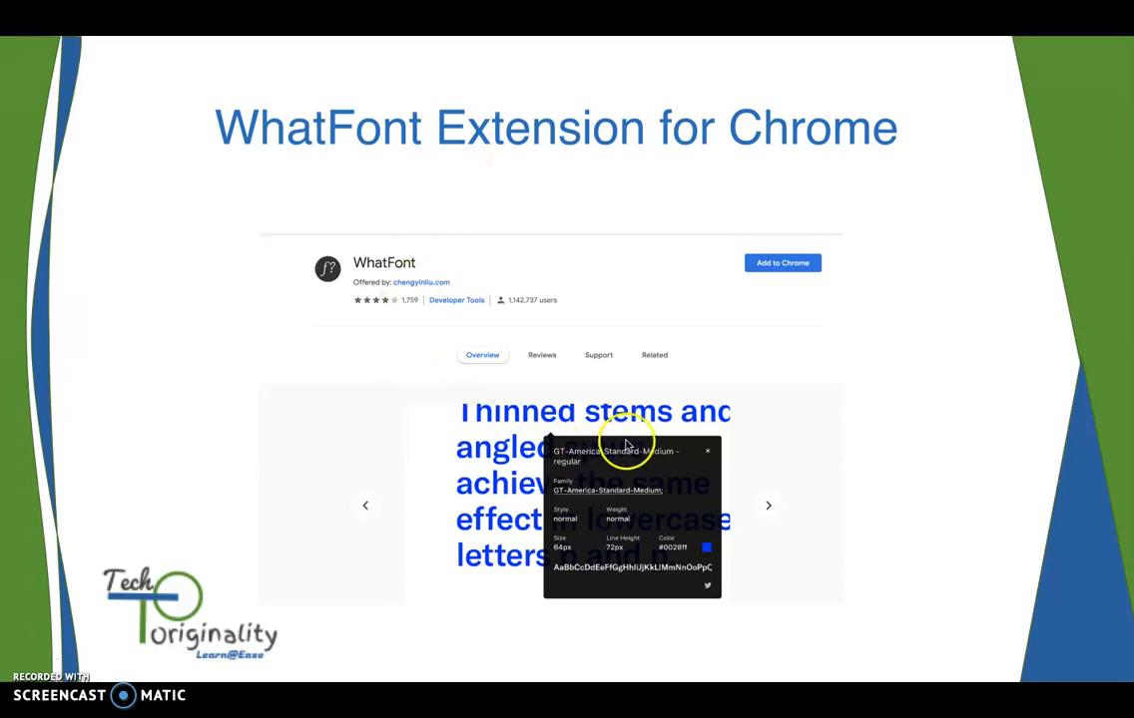
mouse_move(694, 495)
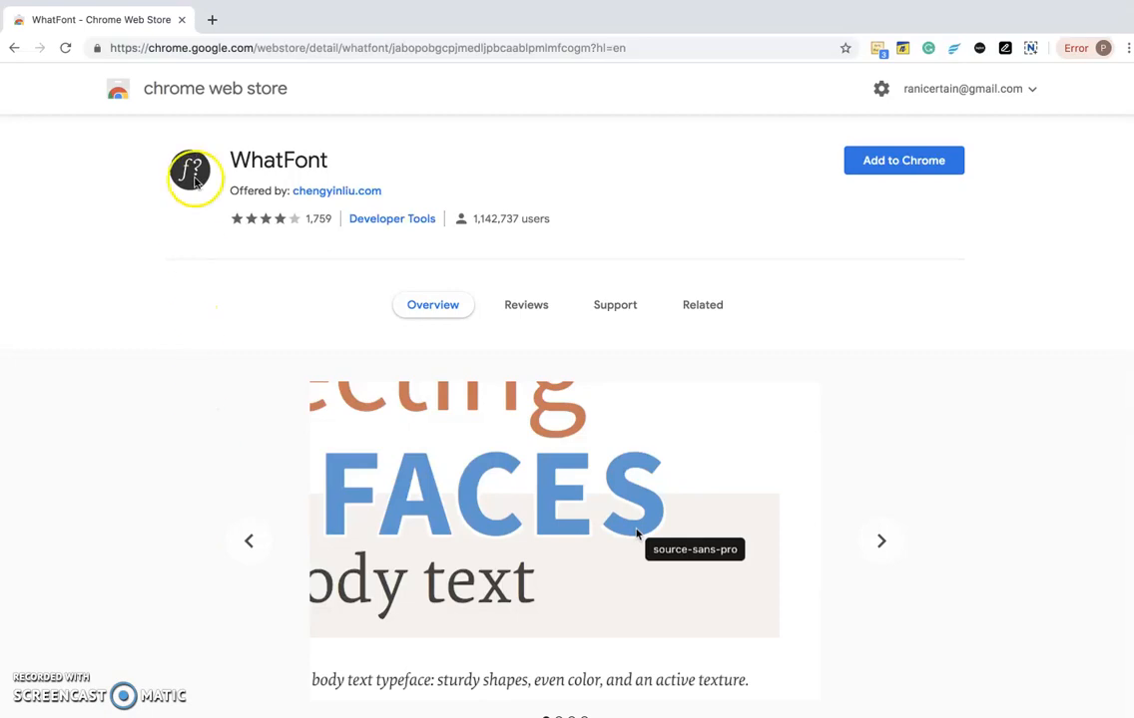
mouse_move(726, 188)
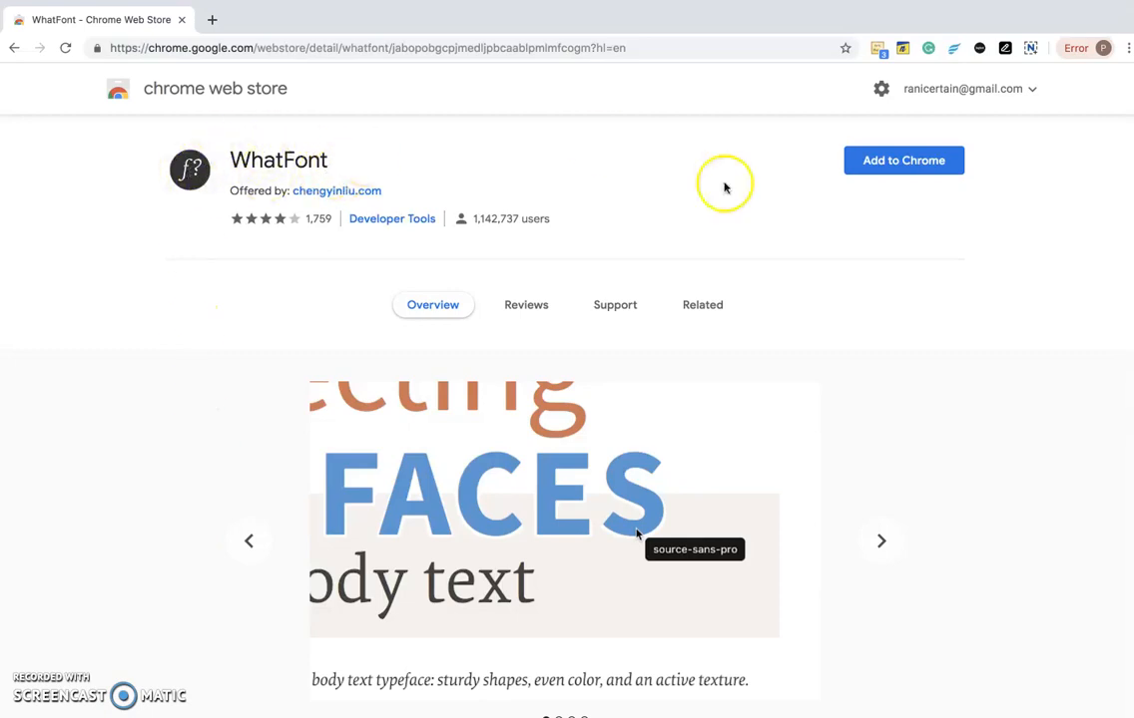
mouse_move(339, 164)
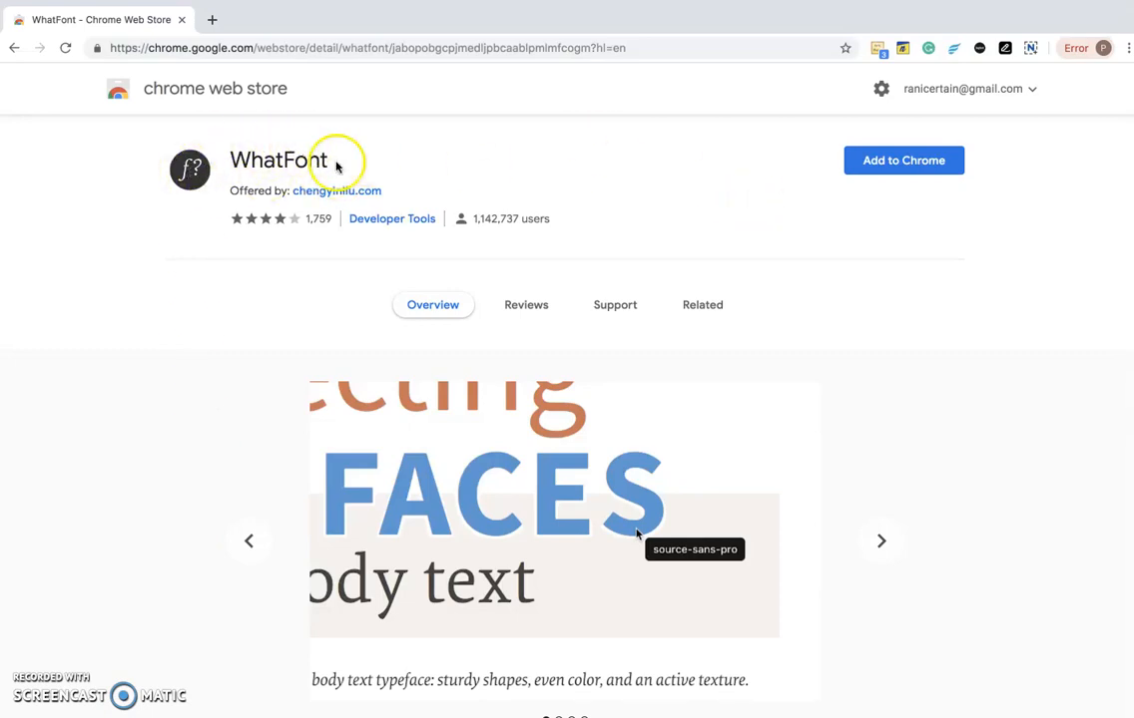
Step: Add WhatFont to Chrome from the Web Store, dismiss the notice, and start a new tab
left_click(902, 160)
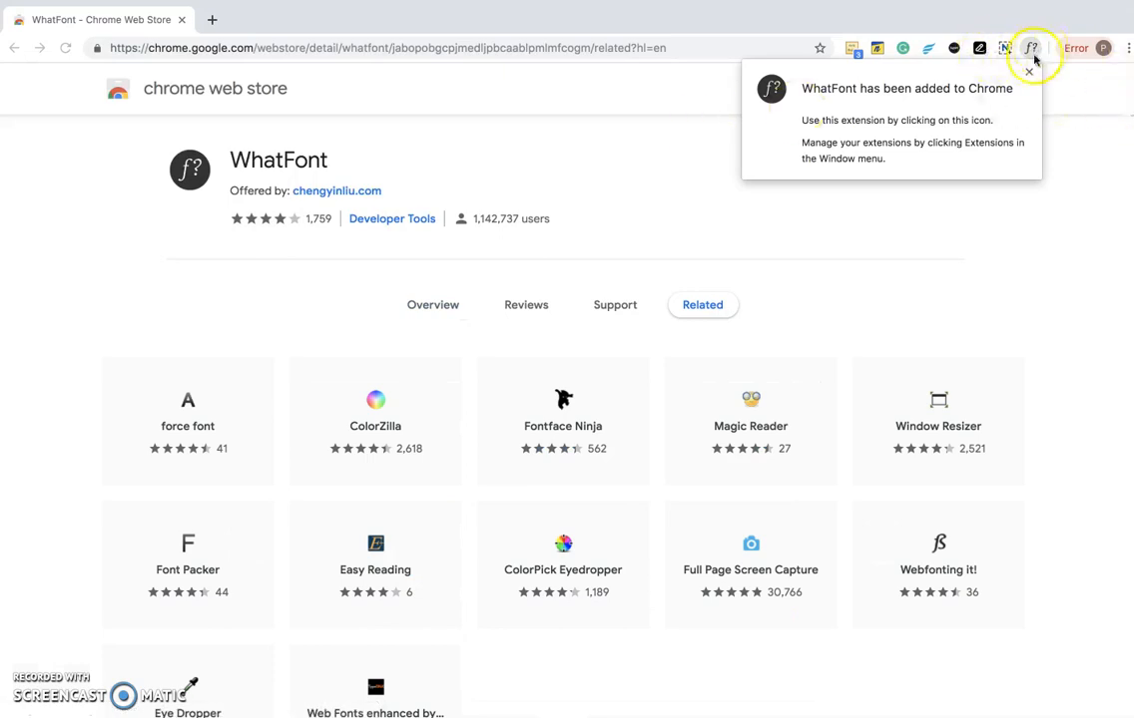
left_click(1027, 72)
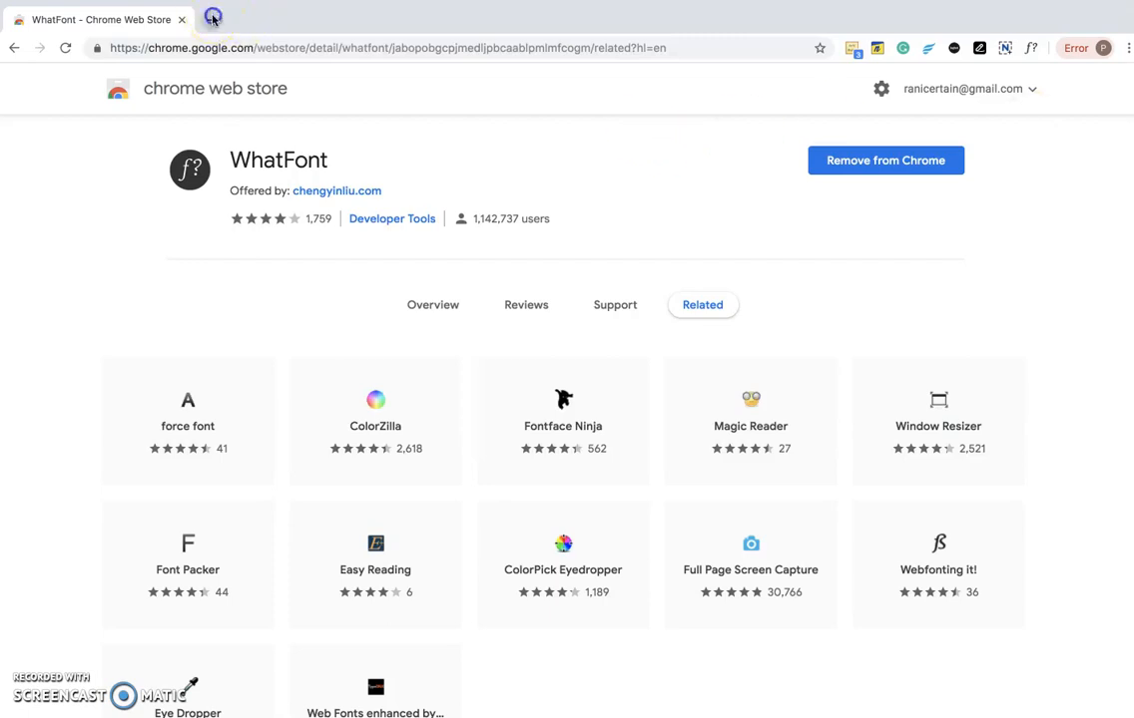
left_click(211, 20)
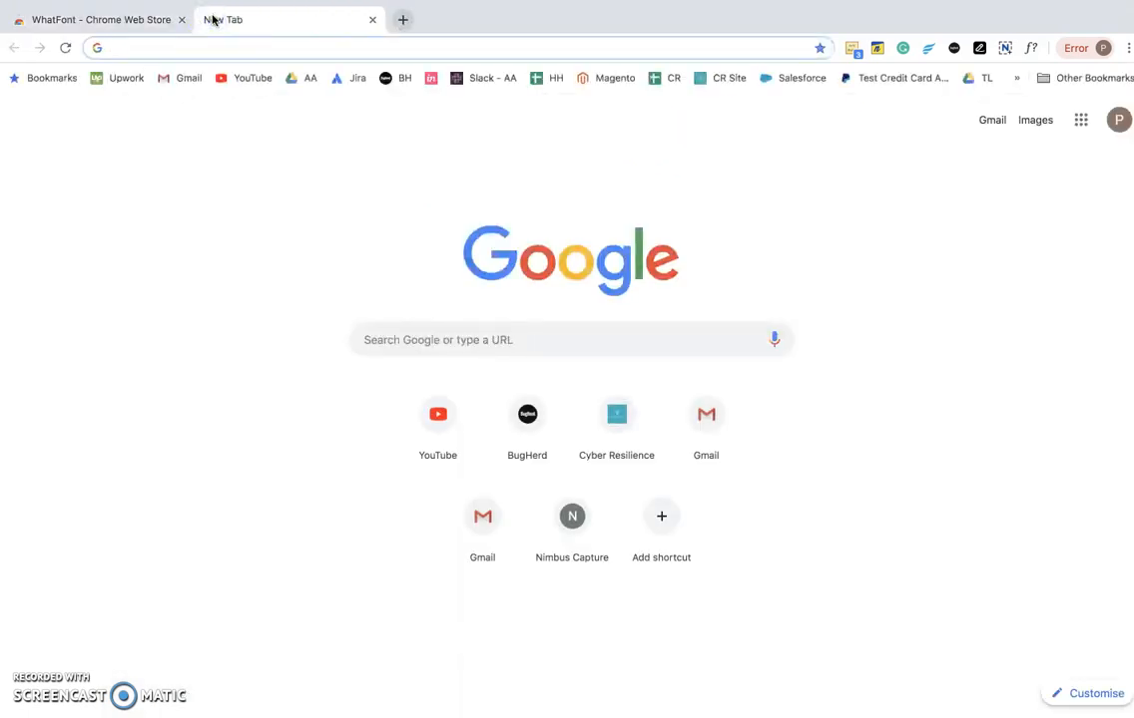
Step: Load the Mageplaza Magento 2 Demo page via the 'demo' address-bar suggestion
type("demo")
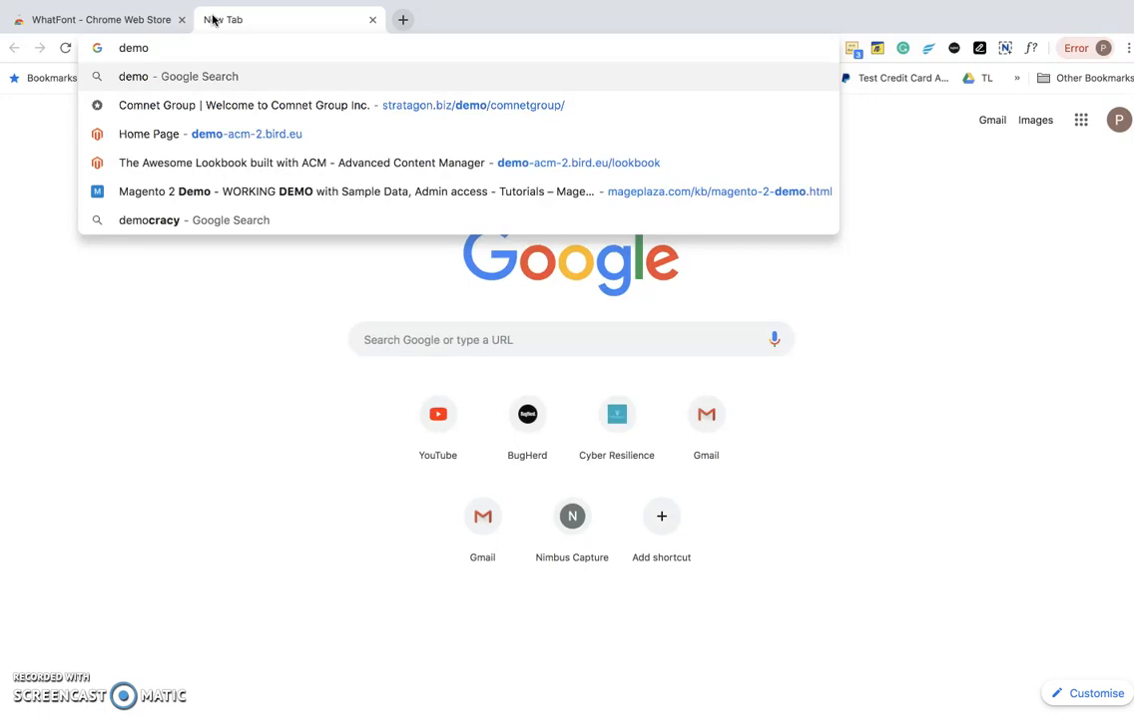
left_click(299, 191)
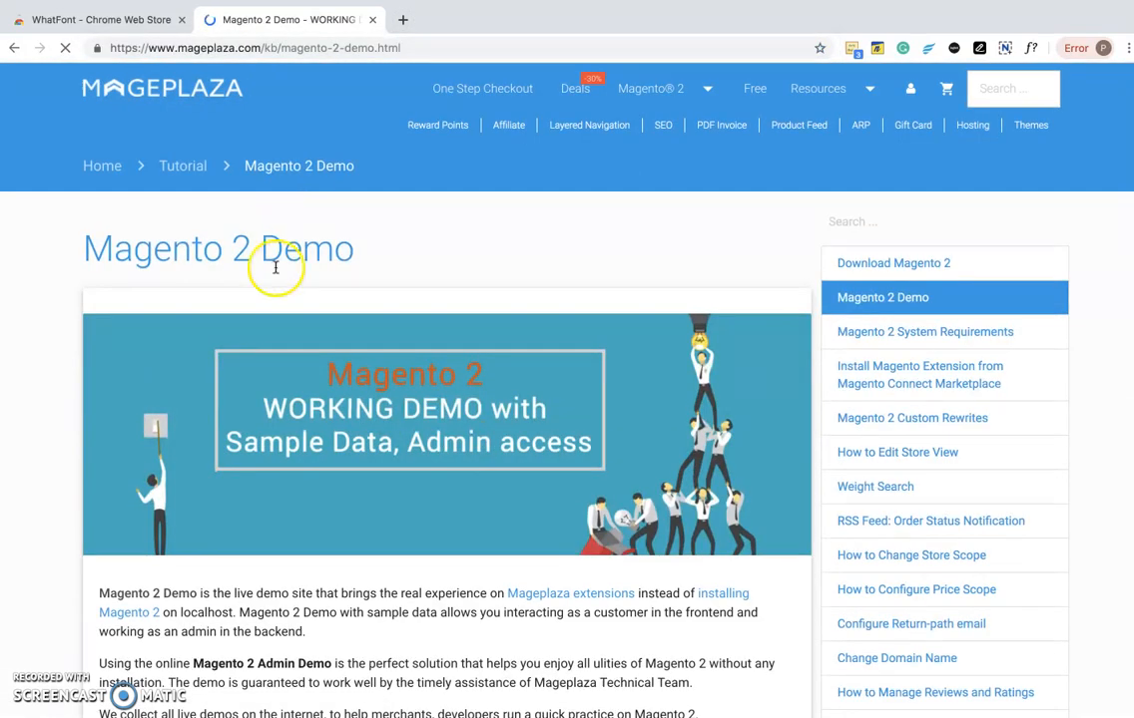
scroll("down", 3)
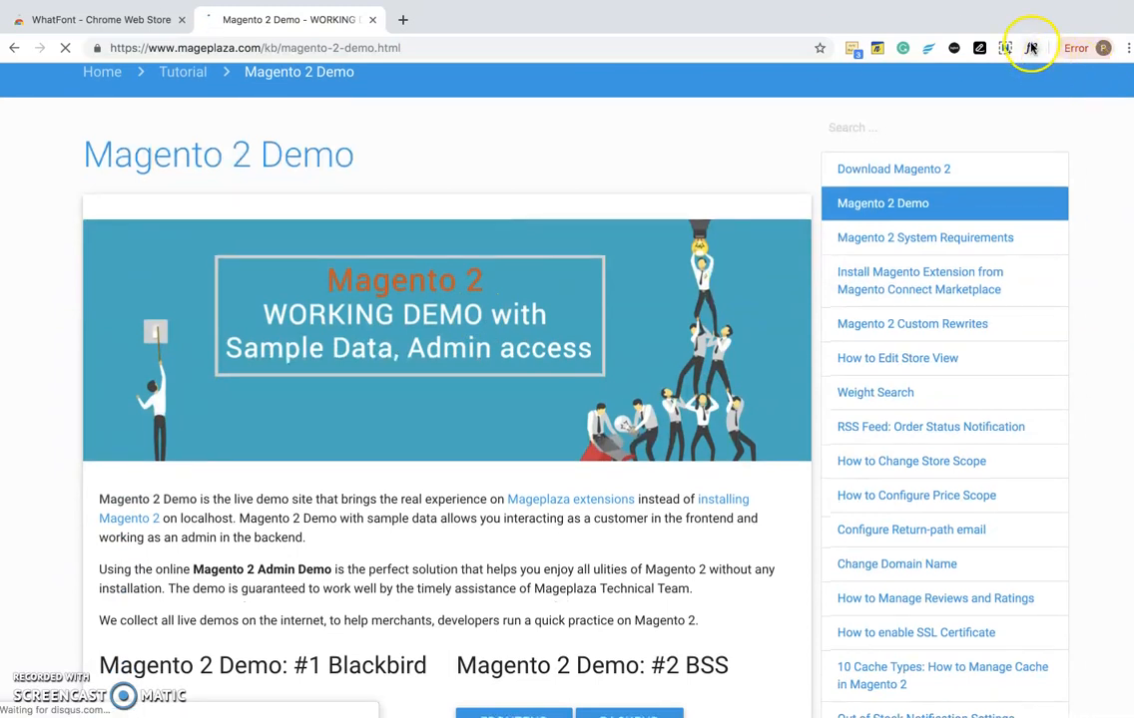
Step: Activate WhatFont on the page to identify the heading font as Roboto 300, 45px, #0099e5
left_click(1029, 48)
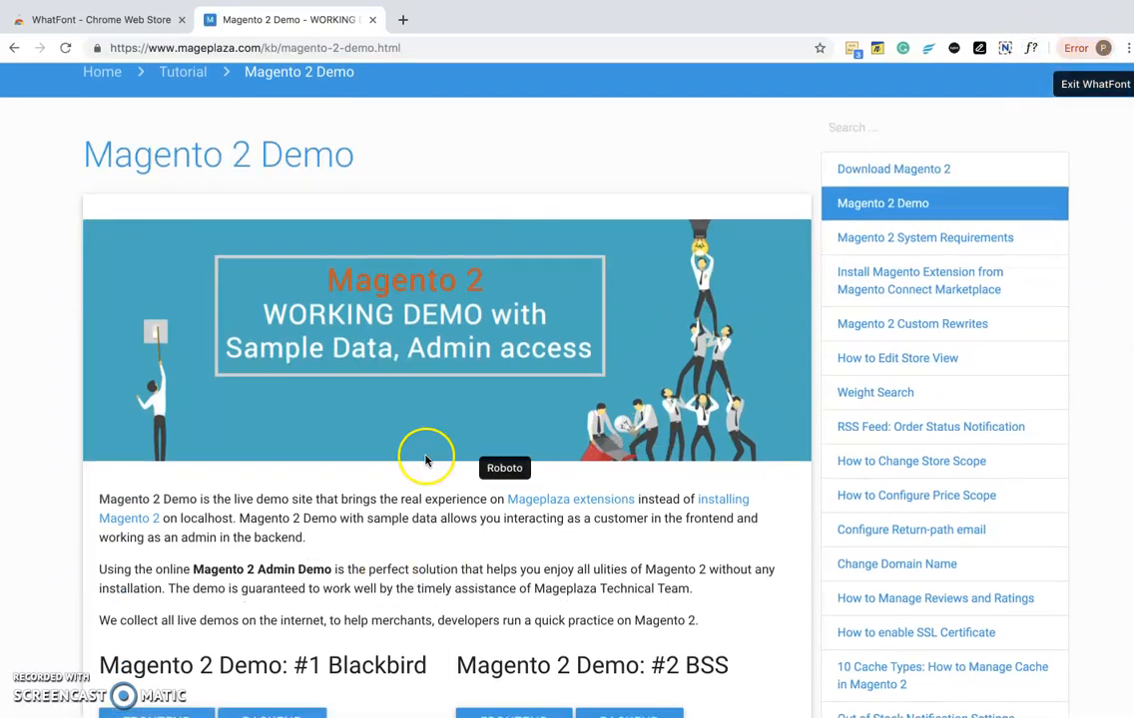
mouse_move(324, 188)
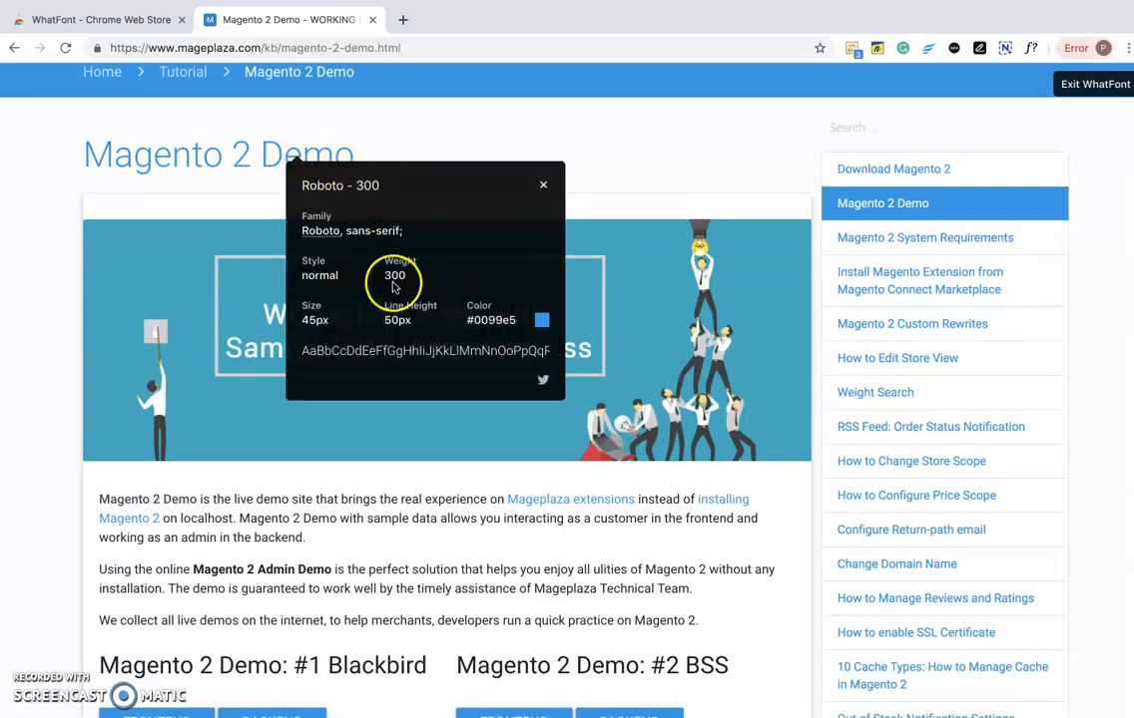
mouse_move(321, 341)
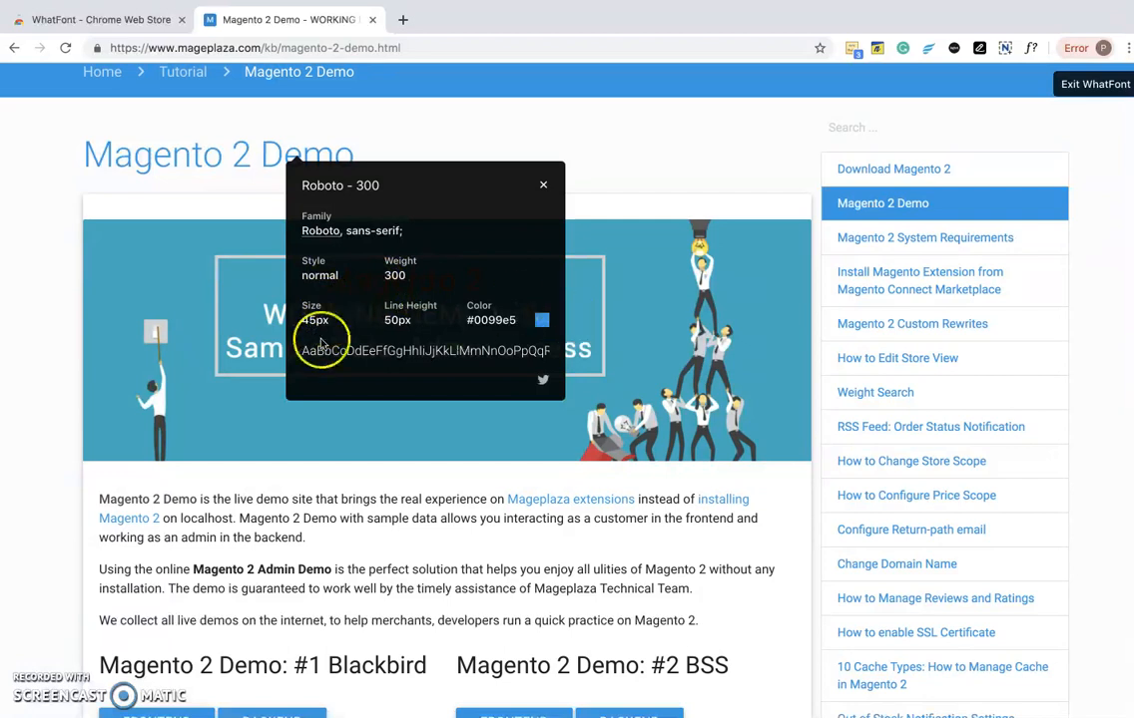
mouse_move(397, 531)
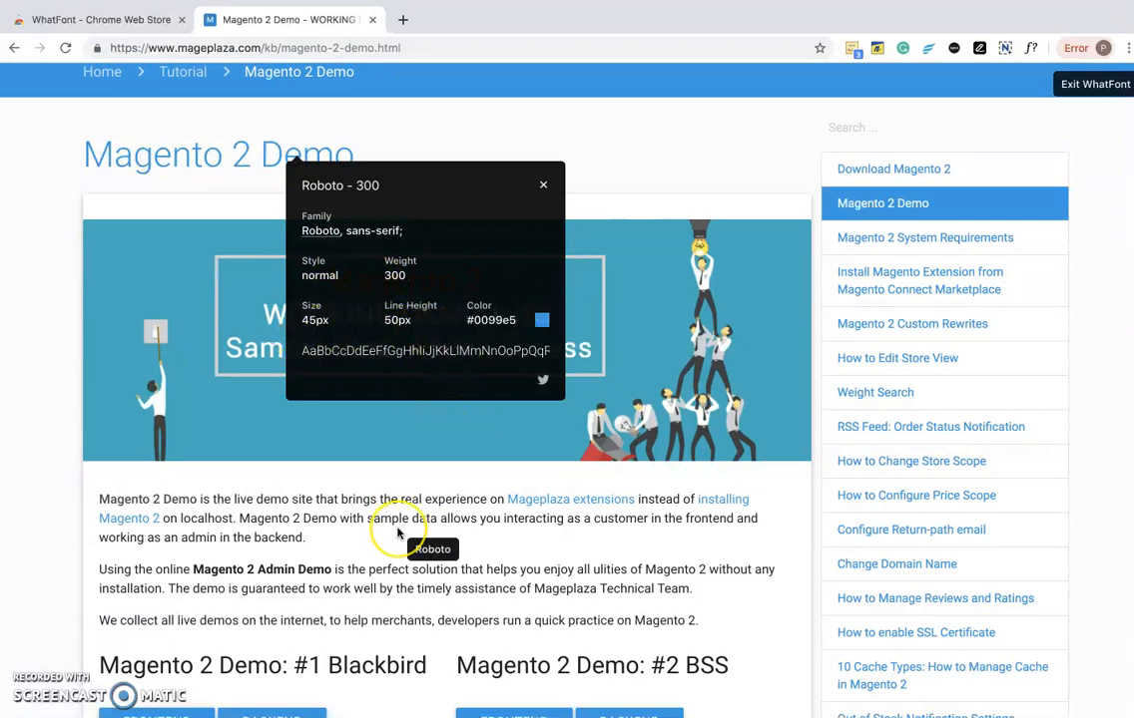